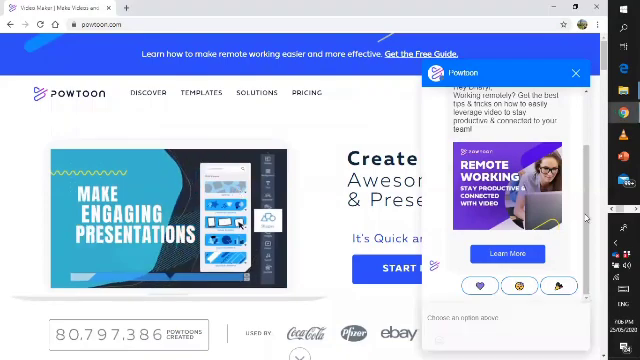
- Close the chat pop-up and go to the Powtoon login page
{"action": "left_click", "coordinate": [578, 72]}
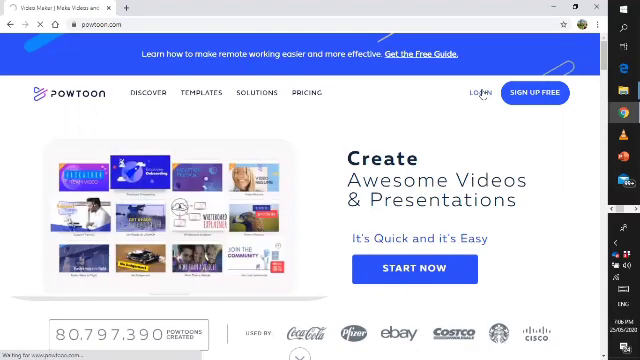
{"action": "left_click", "coordinate": [478, 92]}
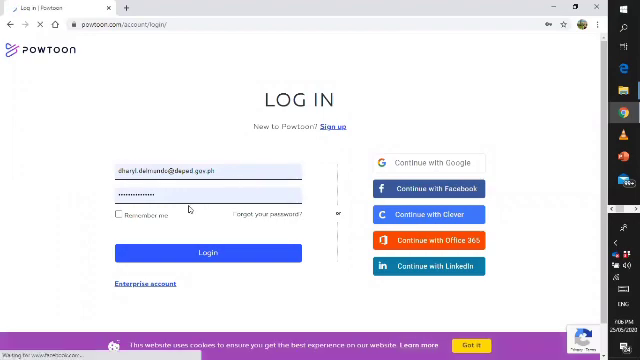
- Log in with the filled-in credentials and look over the dashboard categories
{"action": "left_click", "coordinate": [212, 252]}
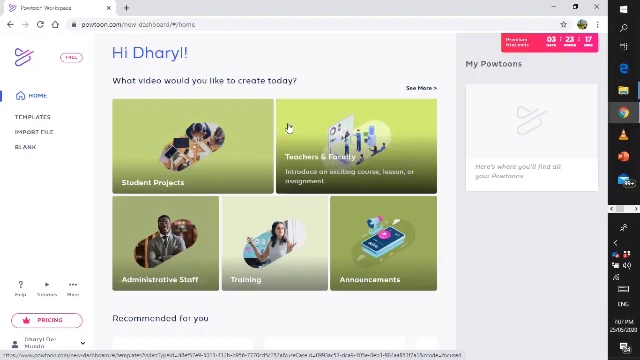
{"action": "mouse_move", "coordinate": [216, 62]}
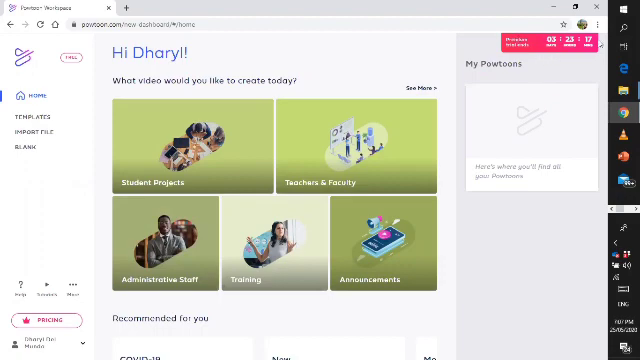
{"action": "mouse_move", "coordinate": [370, 52]}
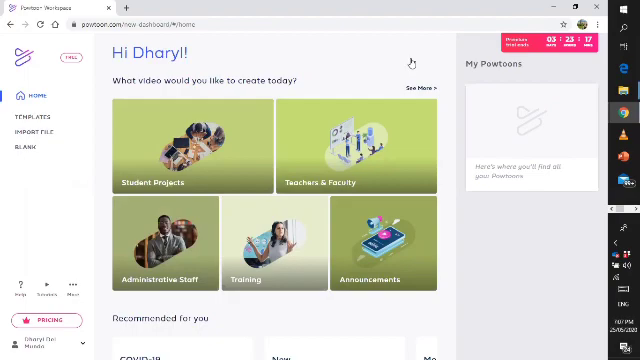
{"action": "scroll", "scroll_direction": "down", "scroll_amount": 3}
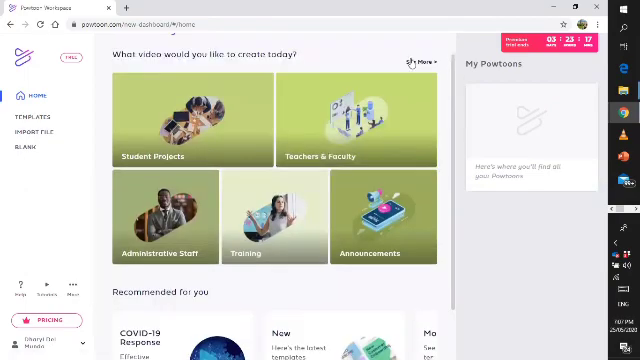
{"action": "scroll", "scroll_direction": "down", "scroll_amount": 3}
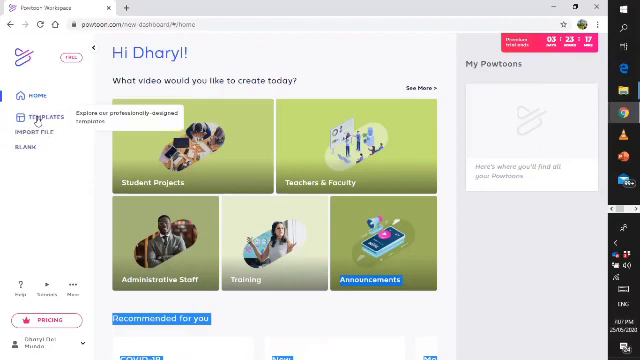
- Go to Templates, browse the category carousel, and return to All Powtoon templates
{"action": "left_click", "coordinate": [38, 116]}
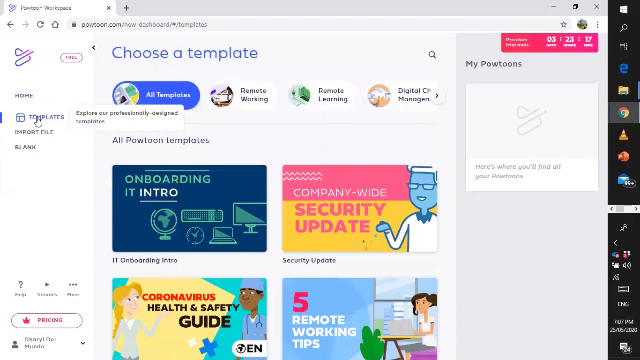
{"action": "mouse_move", "coordinate": [344, 160]}
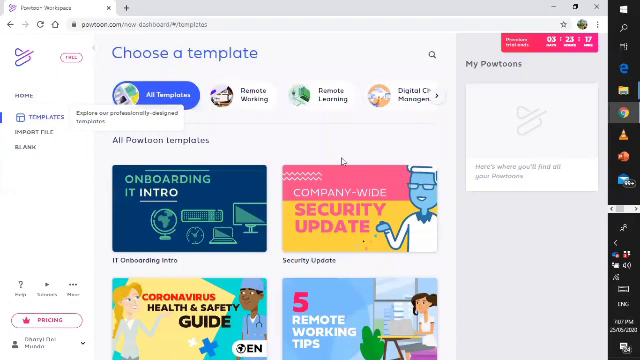
{"action": "left_click", "coordinate": [244, 94]}
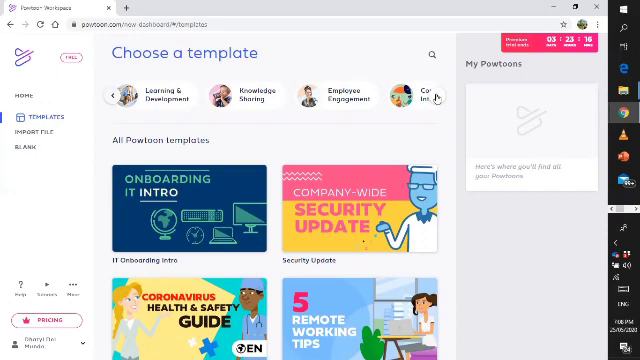
{"action": "left_click", "coordinate": [434, 96]}
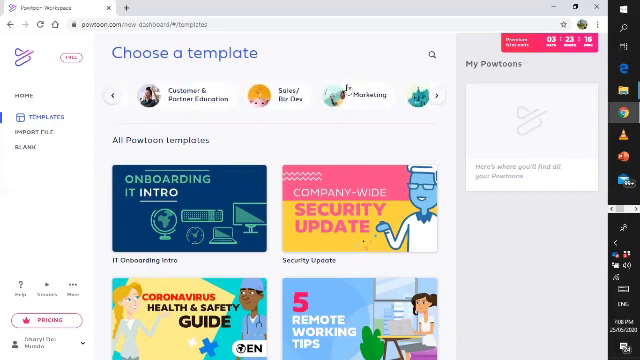
{"action": "left_click", "coordinate": [438, 96]}
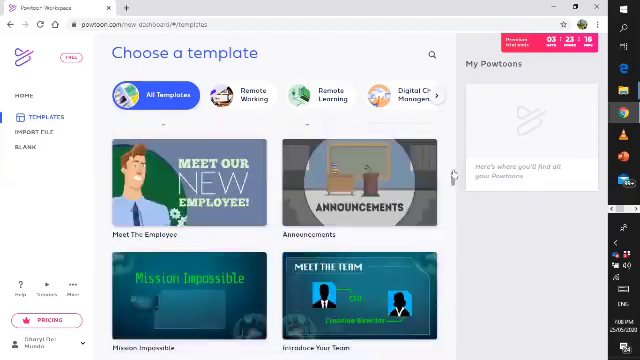
{"action": "scroll", "scroll_direction": "down", "scroll_amount": 3}
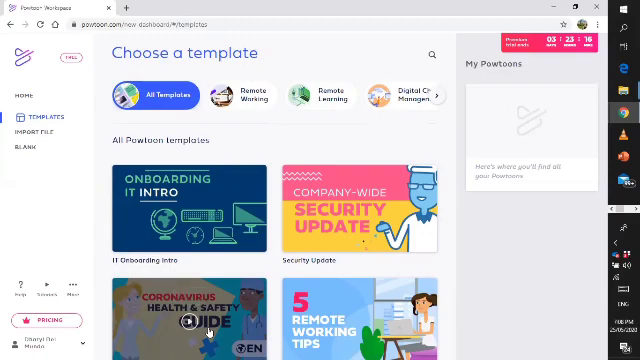
{"action": "left_click", "coordinate": [190, 310]}
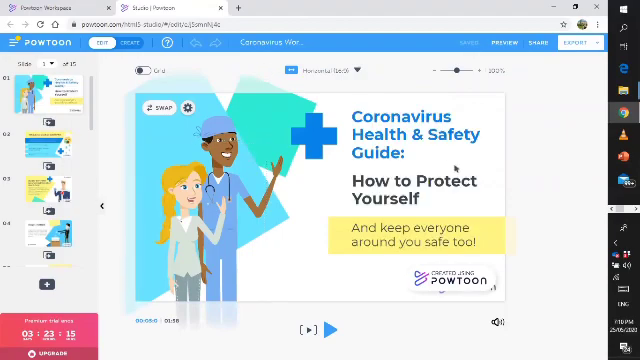
{"action": "mouse_move", "coordinate": [560, 194]}
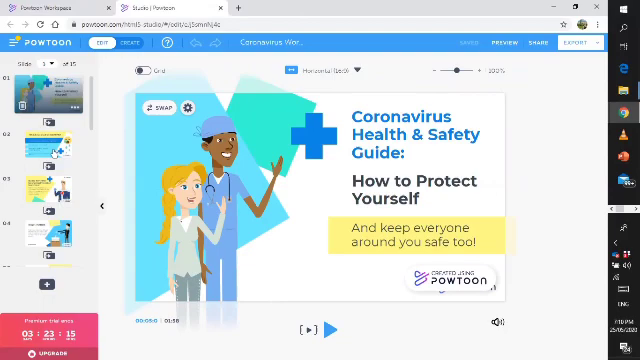
- View the 'What is Coronavirus' slide, then return to the title slide
{"action": "left_click", "coordinate": [40, 124]}
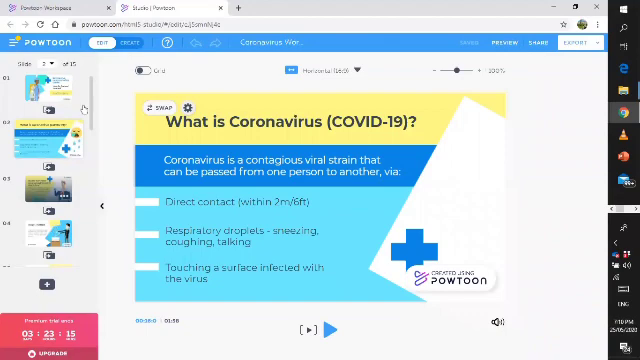
{"action": "left_click", "coordinate": [50, 124]}
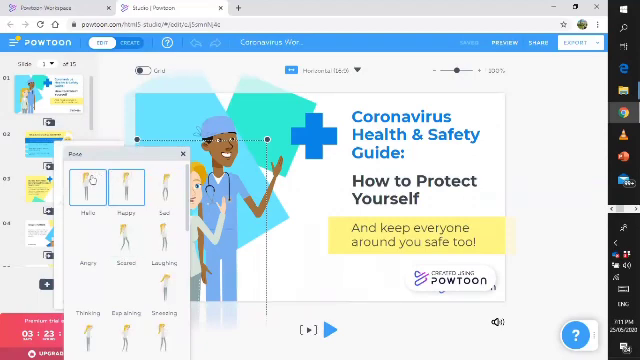
- Start swapping the nurse character, select the safety slogan text, and begin Export
{"action": "left_click", "coordinate": [160, 190]}
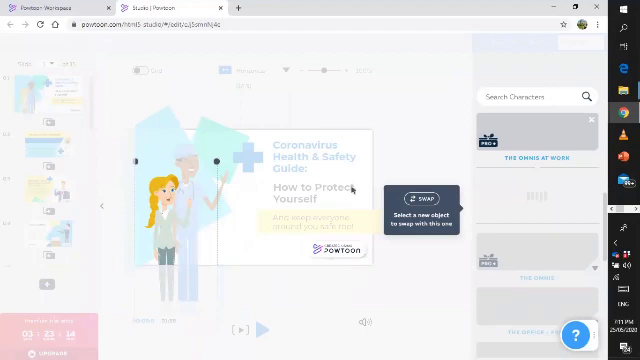
{"action": "mouse_move", "coordinate": [180, 204]}
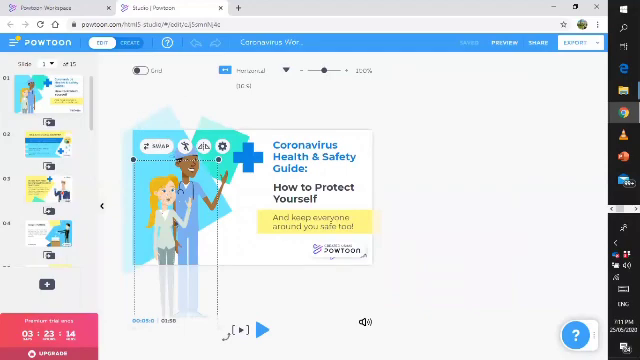
{"action": "left_click", "coordinate": [158, 146]}
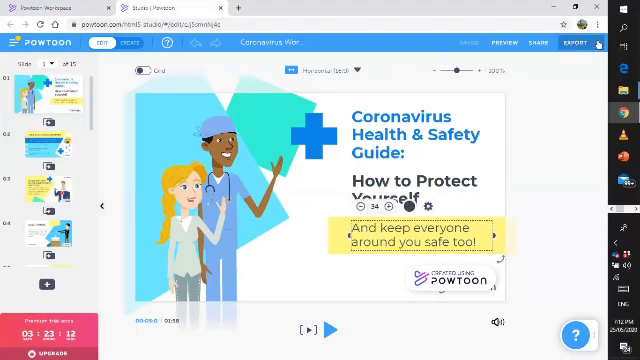
{"action": "left_click", "coordinate": [592, 44]}
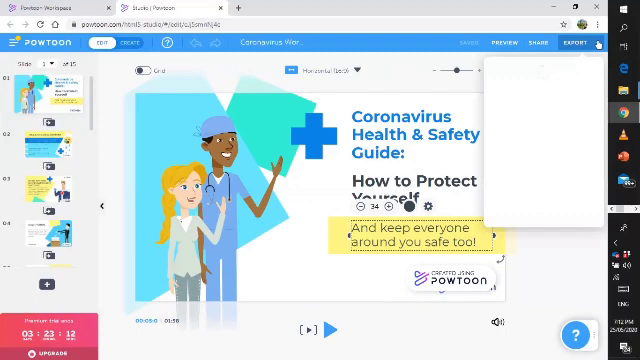